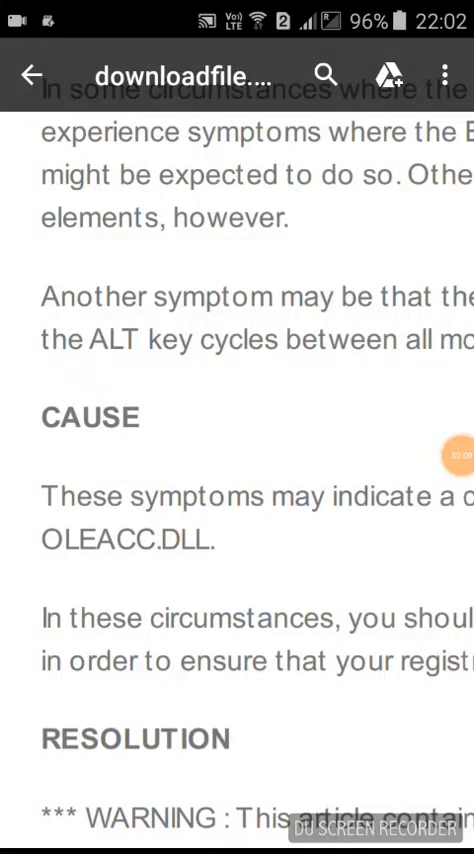
{"action": "scroll", "scroll_direction": "down", "scroll_amount": 3}
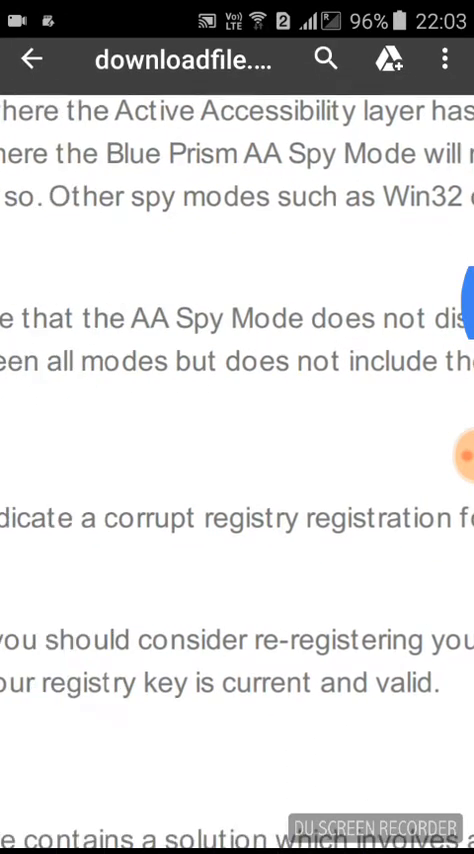
{"action": "scroll", "scroll_direction": "down", "scroll_amount": 3}
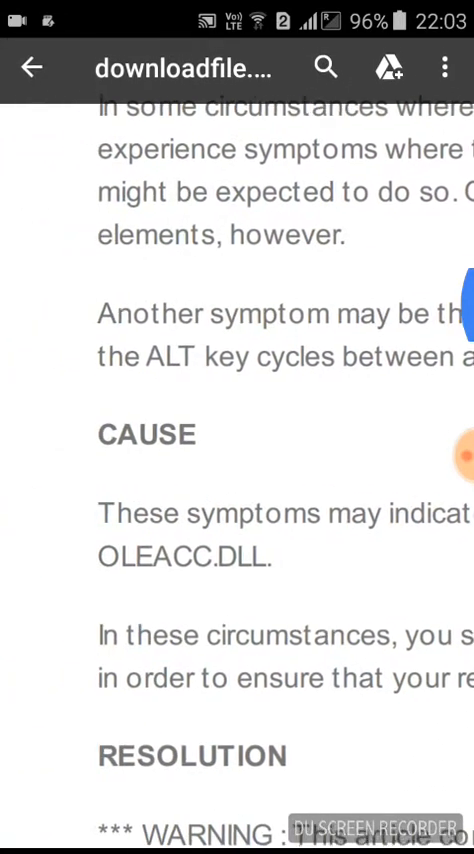
{"action": "scroll", "scroll_direction": "down", "scroll_amount": 3}
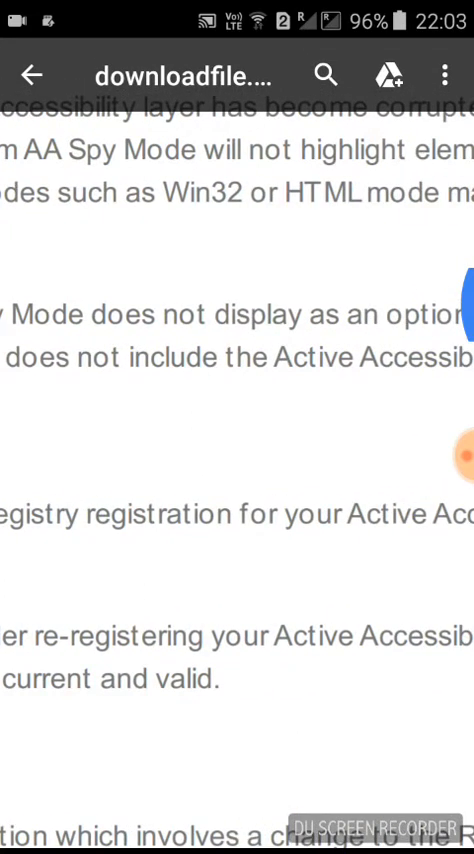
{"action": "scroll", "scroll_direction": "down", "scroll_amount": 3}
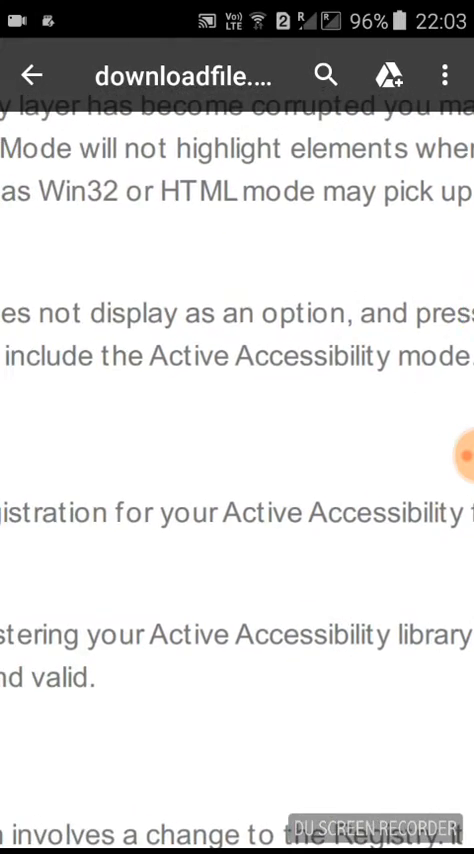
{"action": "scroll", "scroll_direction": "up", "scroll_amount": 3}
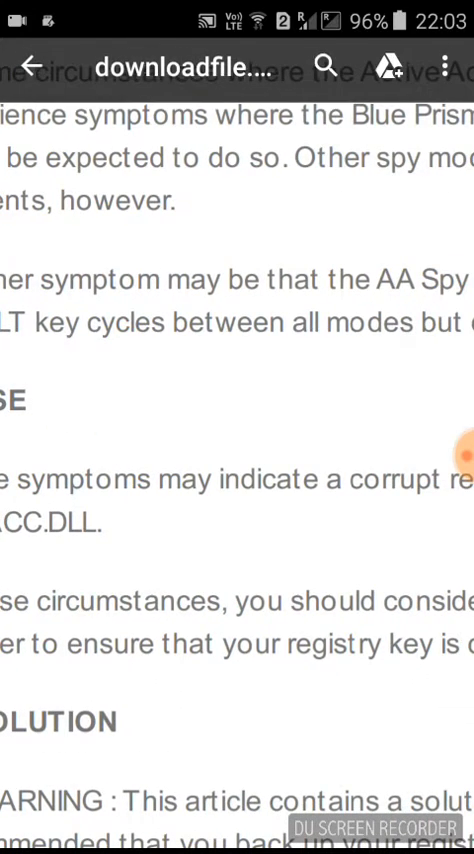
{"action": "scroll", "scroll_direction": "up", "scroll_amount": 3}
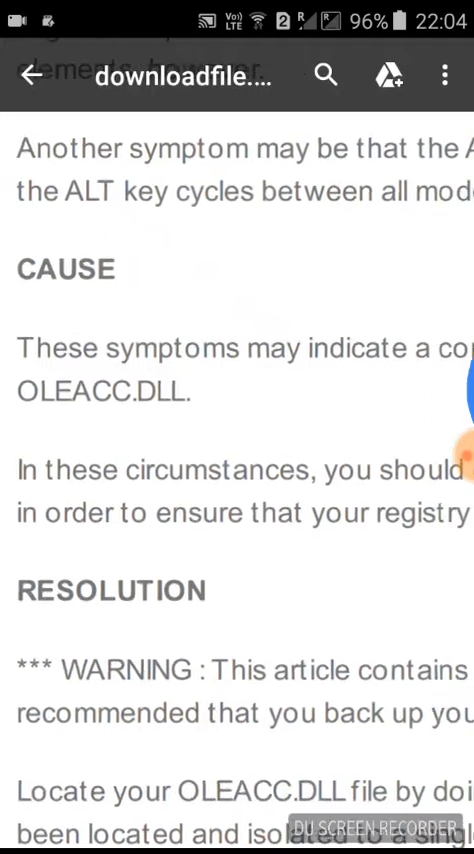
{"action": "scroll", "scroll_direction": "down", "scroll_amount": 3}
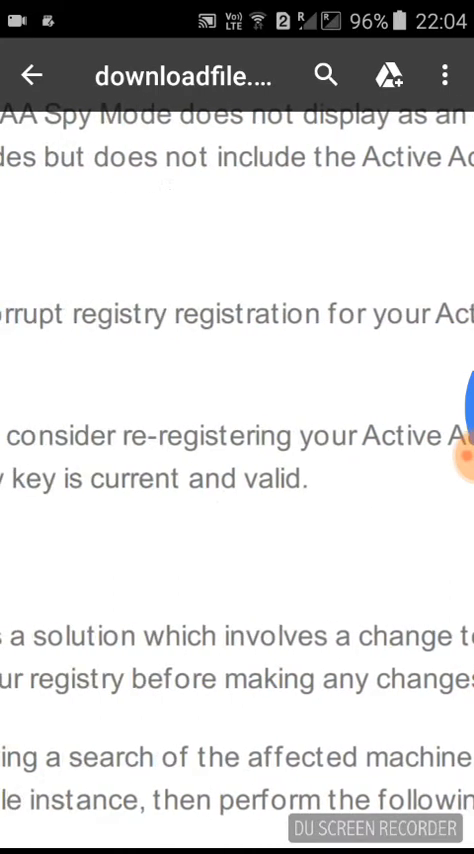
{"action": "scroll", "scroll_direction": "down", "scroll_amount": 3}
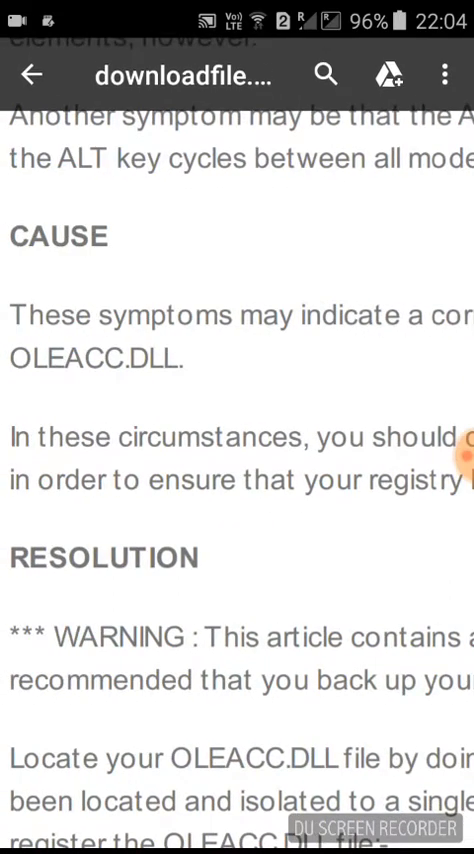
{"action": "scroll", "scroll_direction": "down", "scroll_amount": 3}
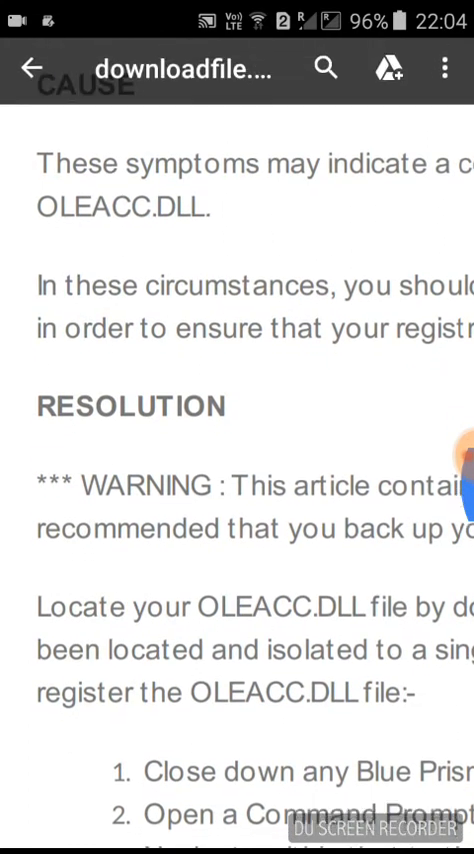
{"action": "scroll", "scroll_direction": "down", "scroll_amount": 3}
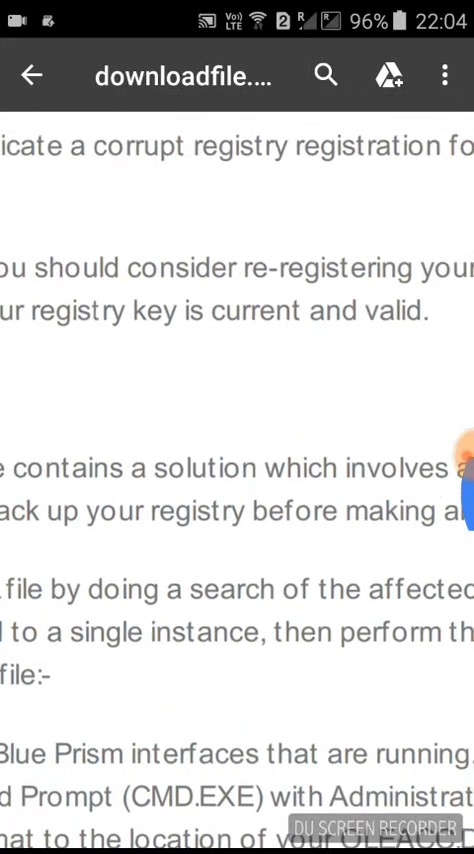
{"action": "scroll", "scroll_direction": "down", "scroll_amount": 3}
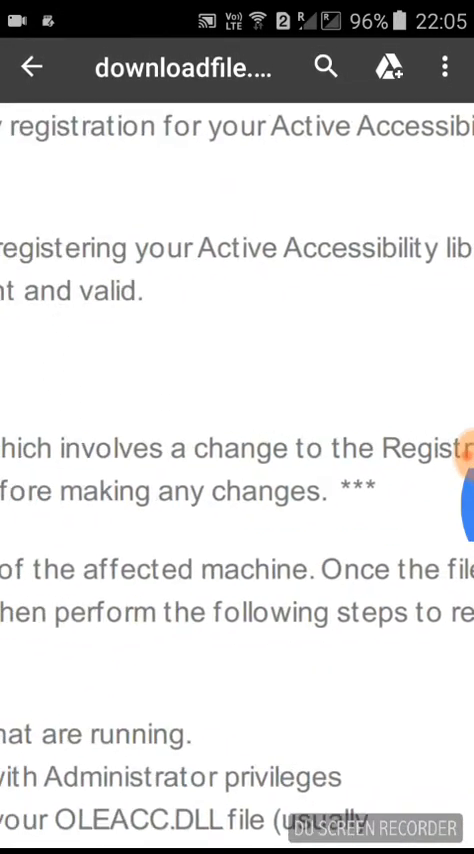
{"action": "scroll", "scroll_direction": "down", "scroll_amount": 3}
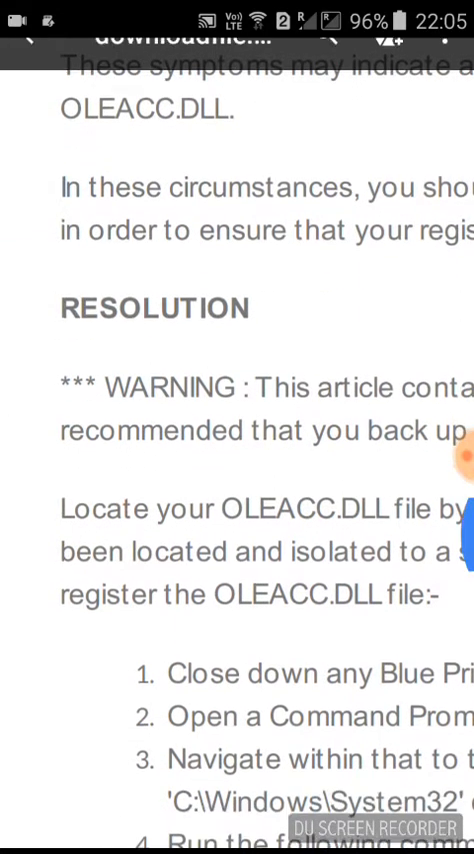
{"action": "scroll", "scroll_direction": "down", "scroll_amount": 3}
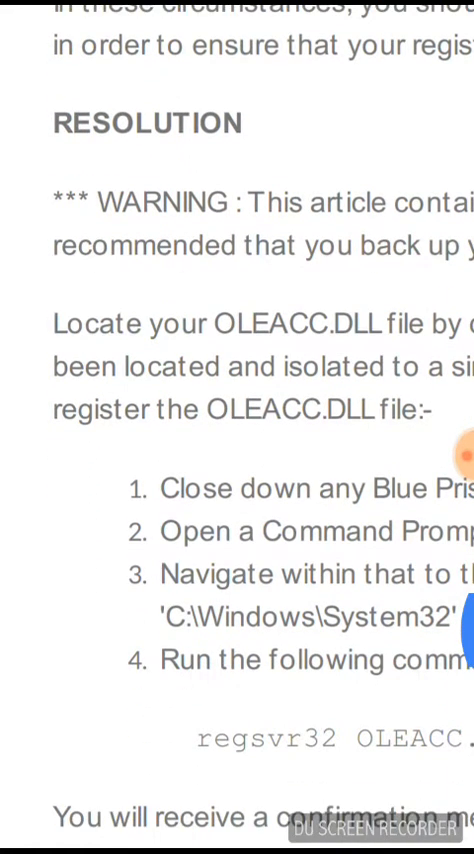
{"action": "scroll", "scroll_direction": "down", "scroll_amount": 3}
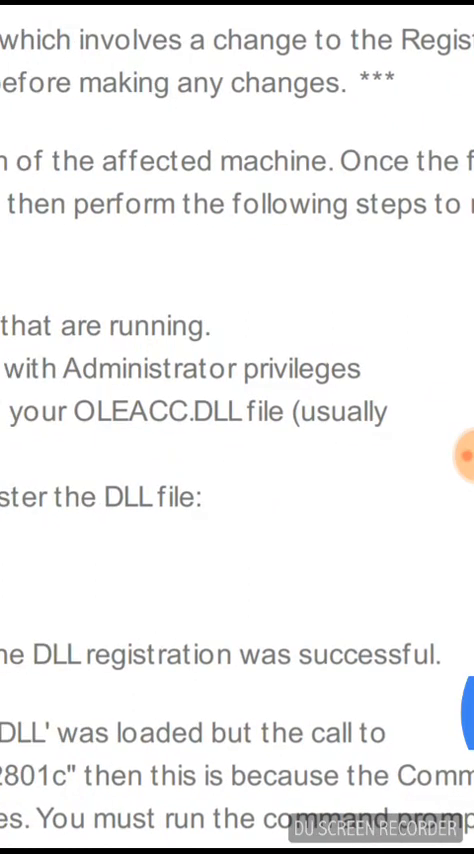
{"action": "scroll", "scroll_direction": "left", "scroll_amount": 3}
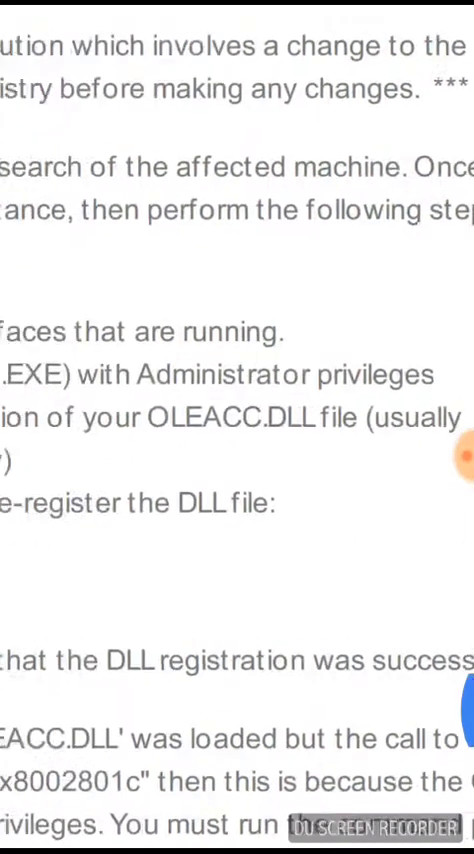
{"action": "scroll", "scroll_direction": "down", "scroll_amount": 3}
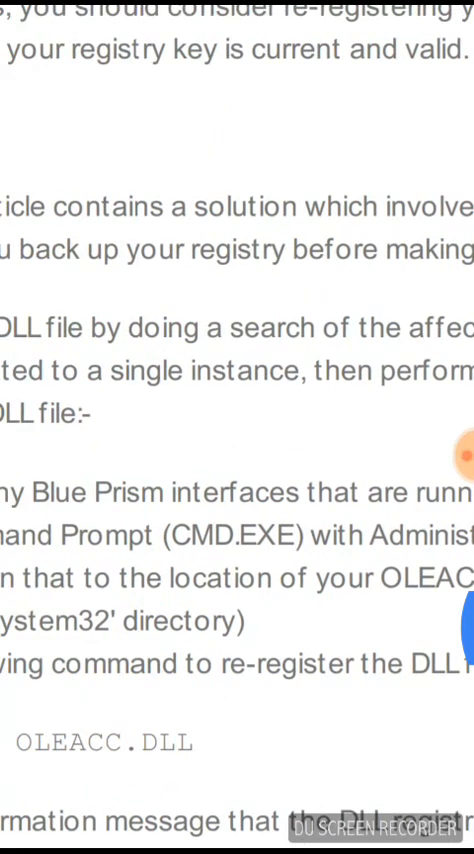
{"action": "scroll", "scroll_direction": "down", "scroll_amount": 3}
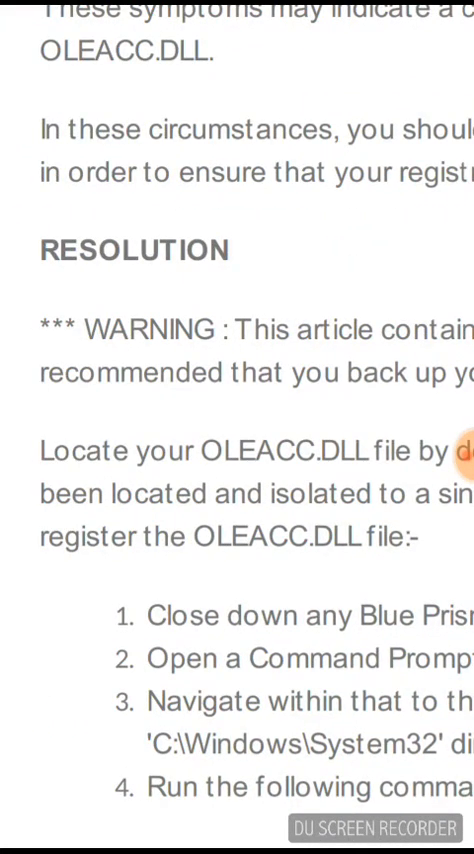
{"action": "scroll", "scroll_direction": "down", "scroll_amount": 3}
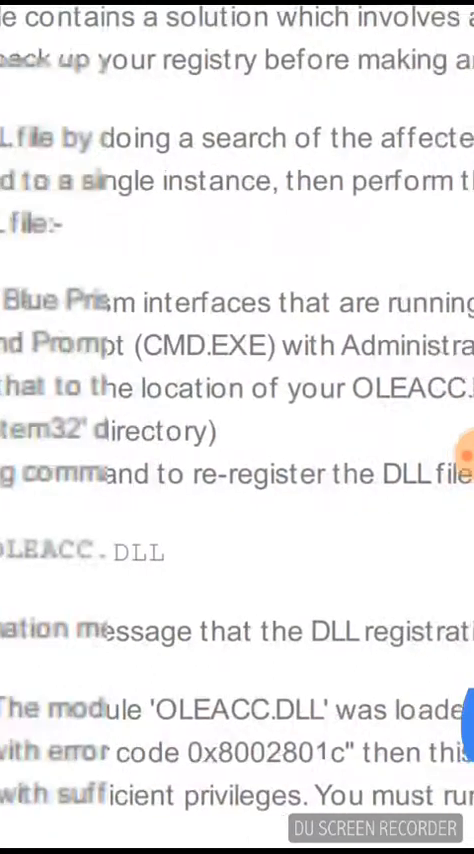
{"action": "scroll", "scroll_direction": "down", "scroll_amount": 3}
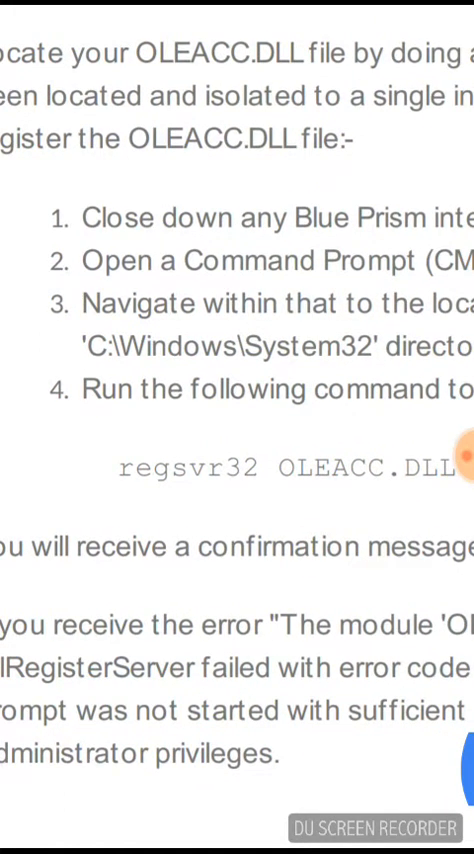
{"action": "scroll", "scroll_direction": "down", "scroll_amount": 3}
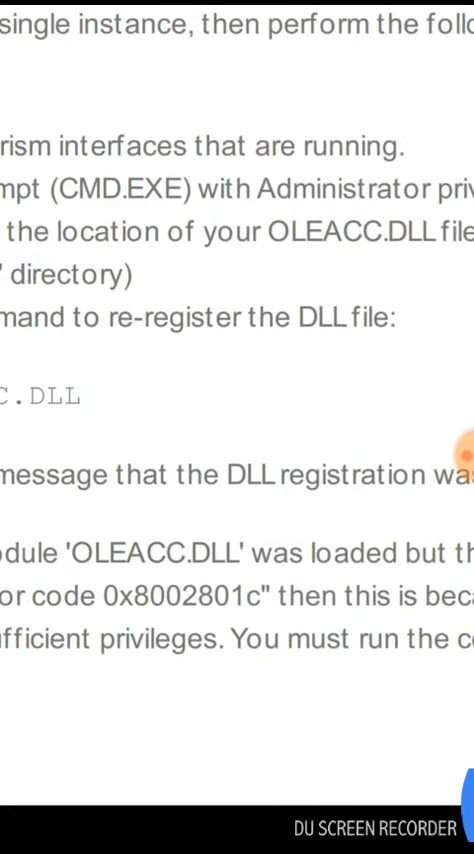
{"action": "scroll", "scroll_direction": "down", "scroll_amount": 3}
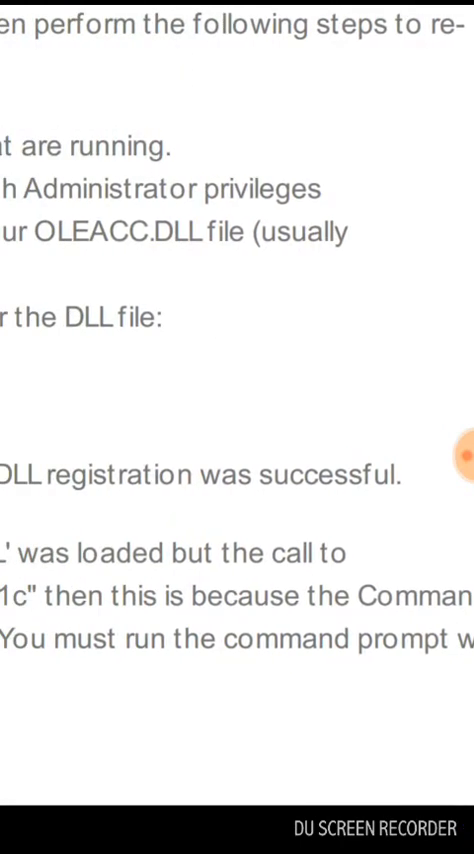
{"action": "scroll", "scroll_direction": "down", "scroll_amount": 3}
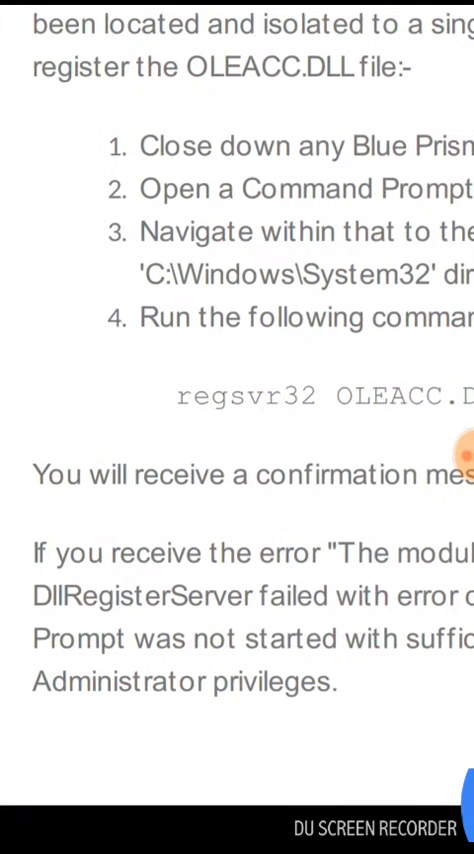
{"action": "scroll", "scroll_direction": "down", "scroll_amount": 3}
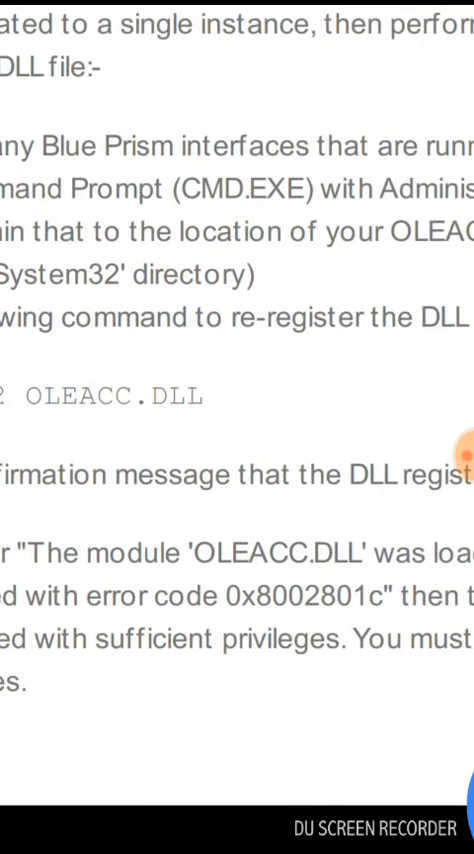
{"action": "scroll", "scroll_direction": "left", "scroll_amount": 3}
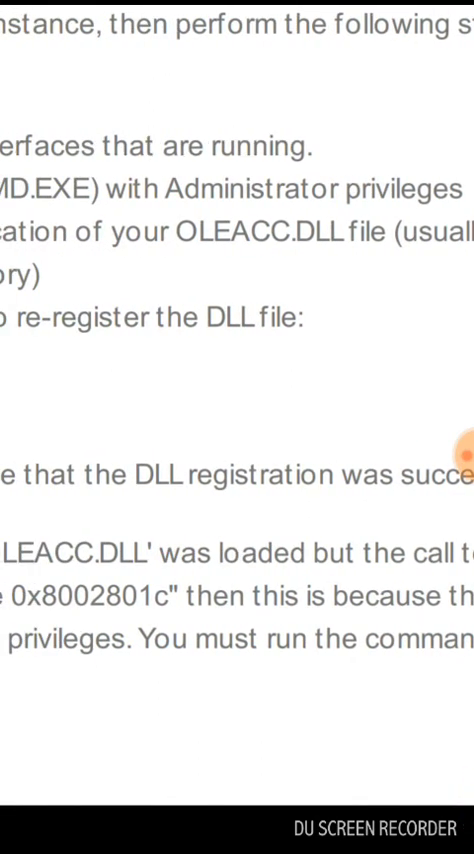
{"action": "scroll", "scroll_direction": "down", "scroll_amount": 3}
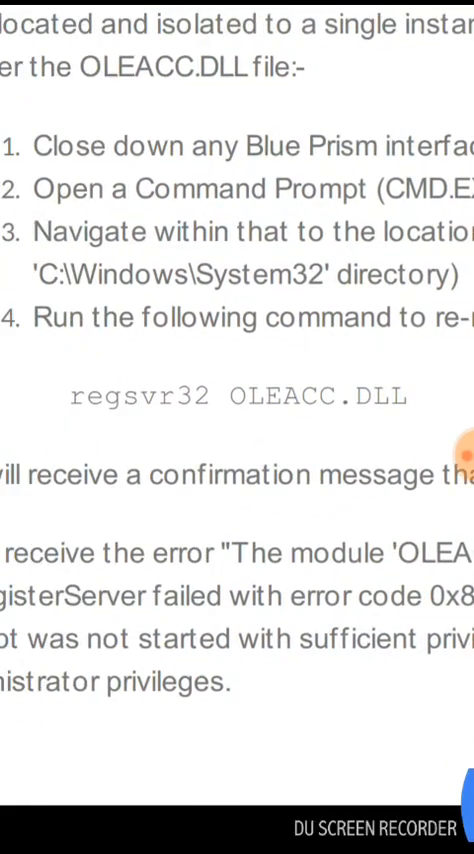
{"action": "scroll", "scroll_direction": "down", "scroll_amount": 3}
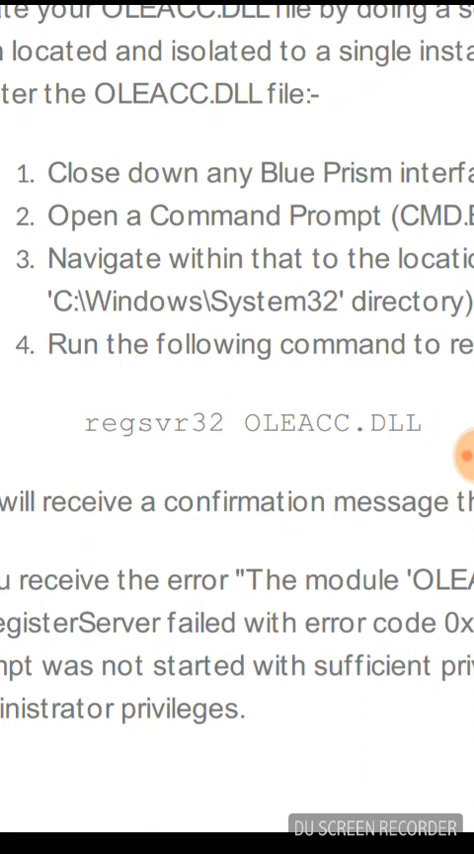
{"action": "left_click", "coordinate": [464, 456]}
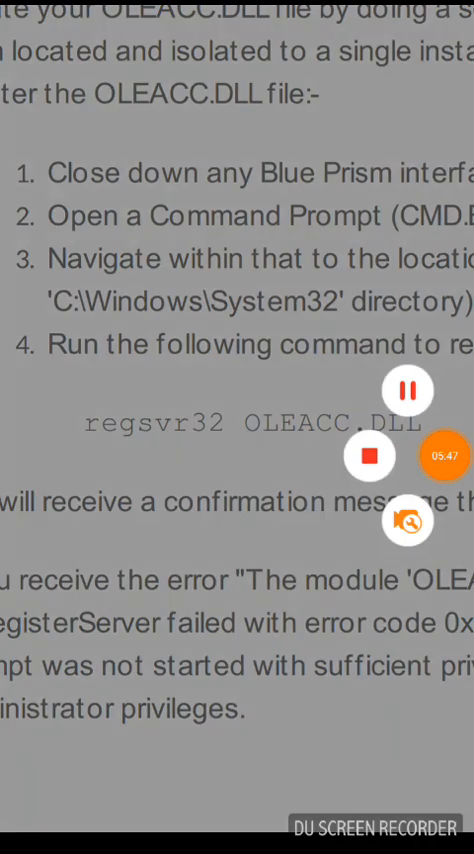